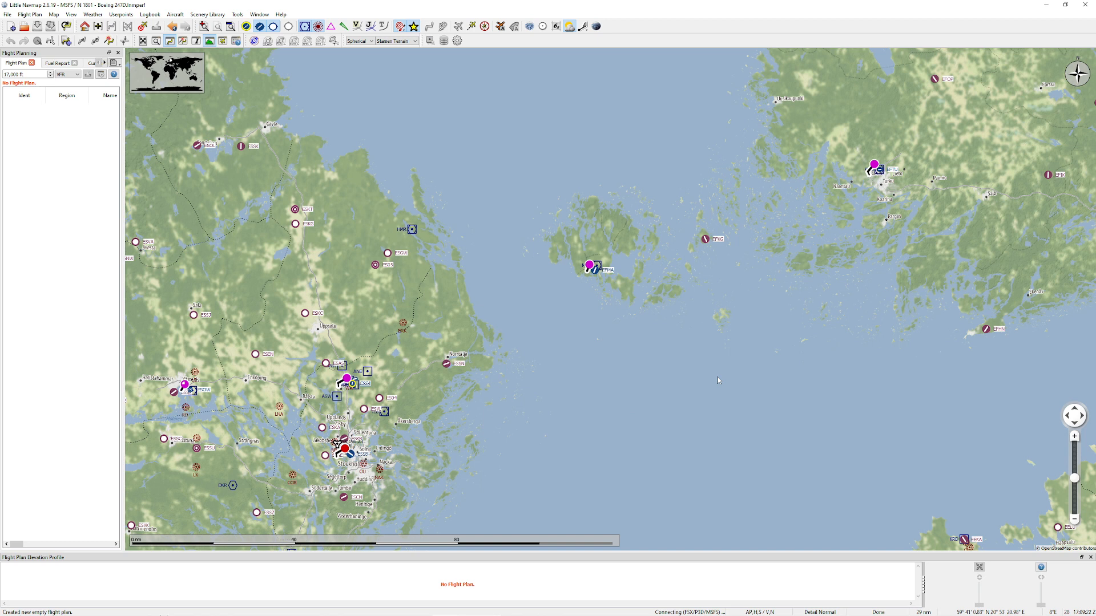
mouse_move(588, 359)
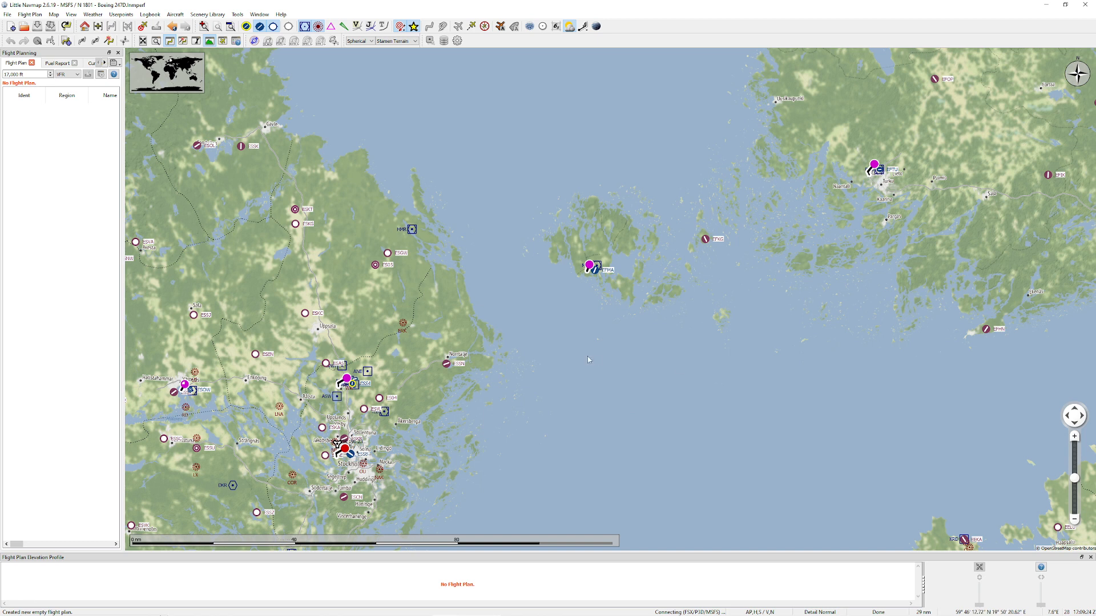
mouse_move(533, 369)
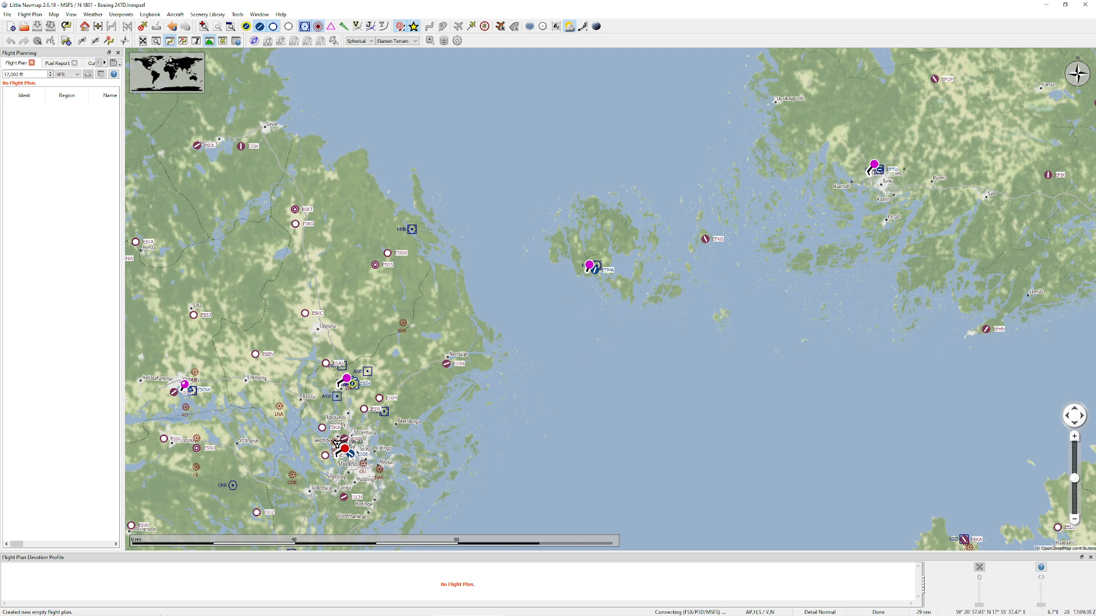
- Set Bromma (ESSB) as departure and Turku (EFTU) as destination for a direct route
left_click(343, 447)
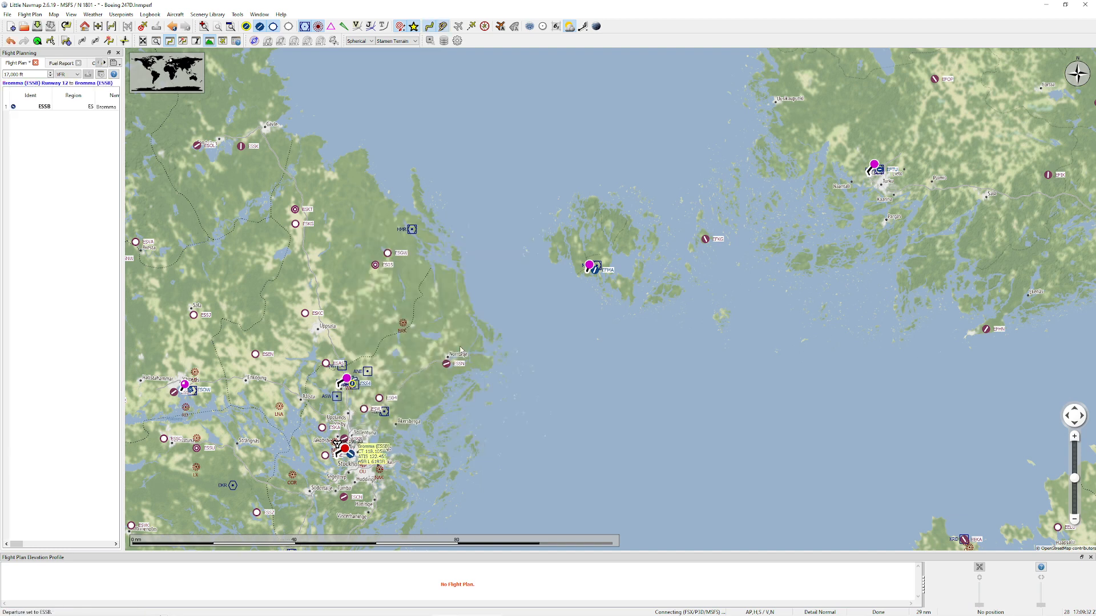
right_click(873, 165)
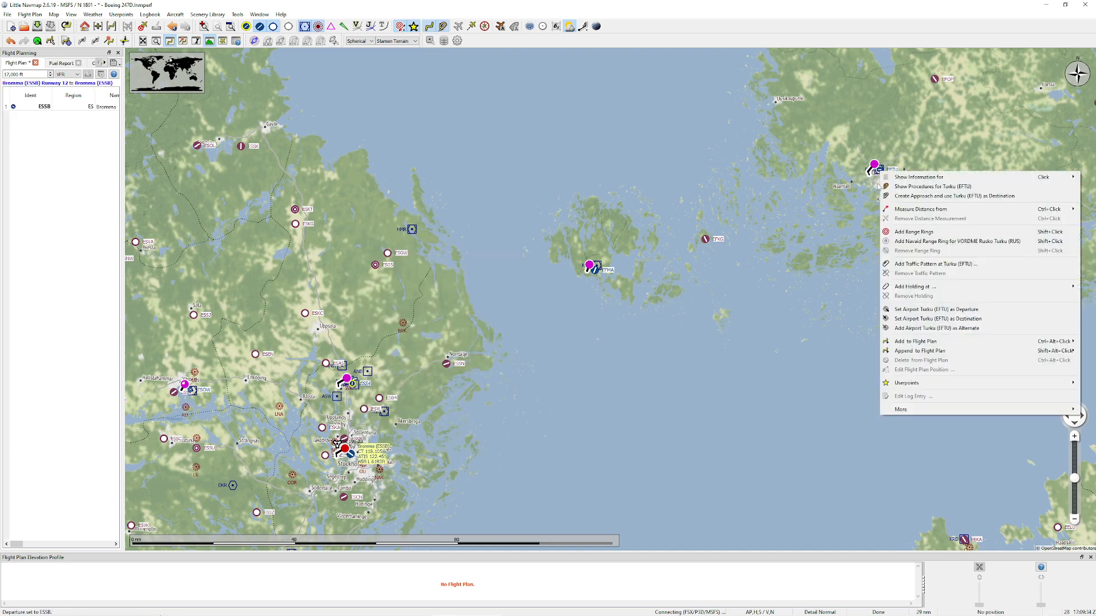
left_click(938, 319)
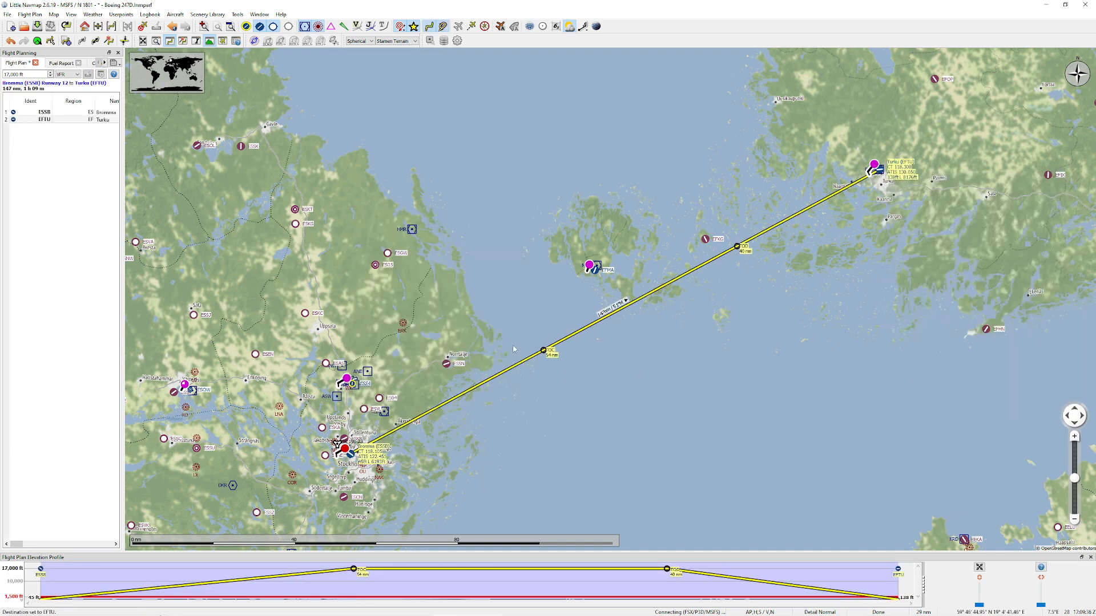
mouse_move(293, 113)
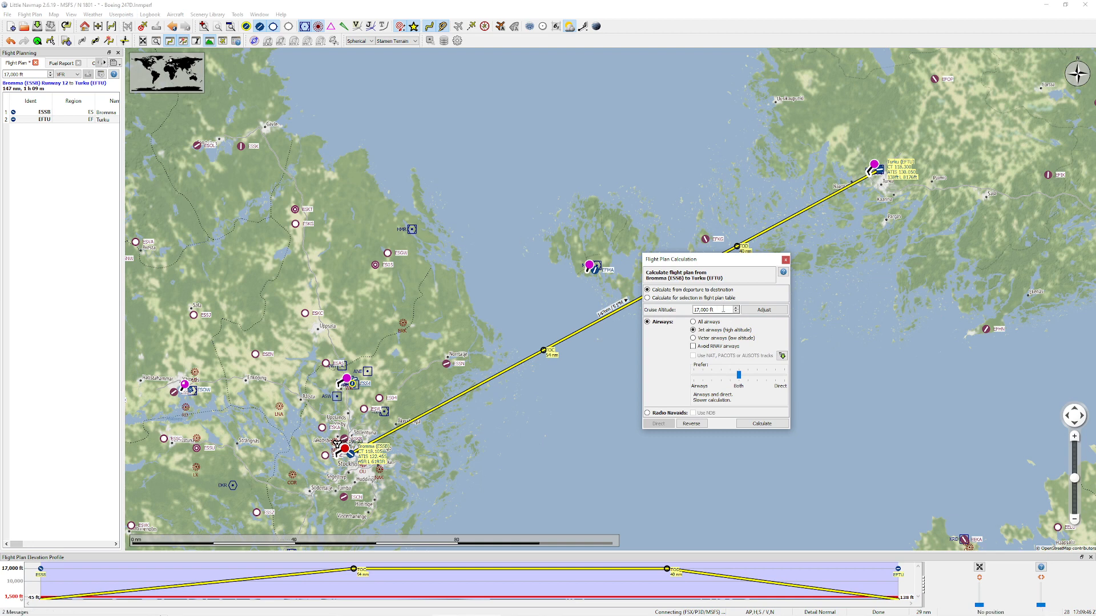
- Calculate a low-altitude (Victor) airway route at 11,000 ft cruise, giving ESSB–TEB–TOVRU–EFTU, 154 NM
triple_click(711, 310)
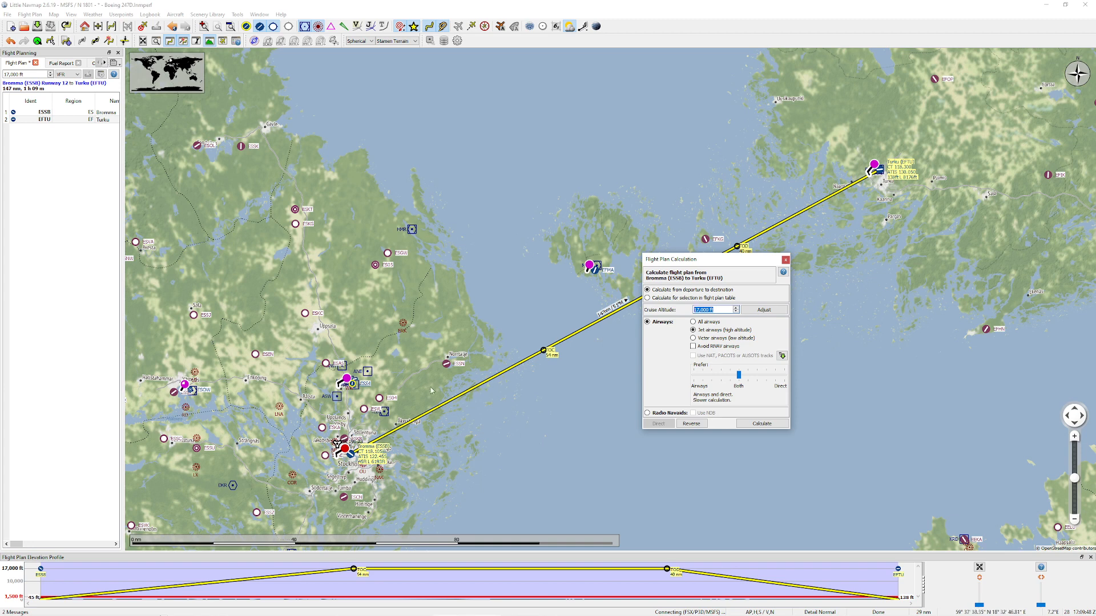
mouse_move(606, 291)
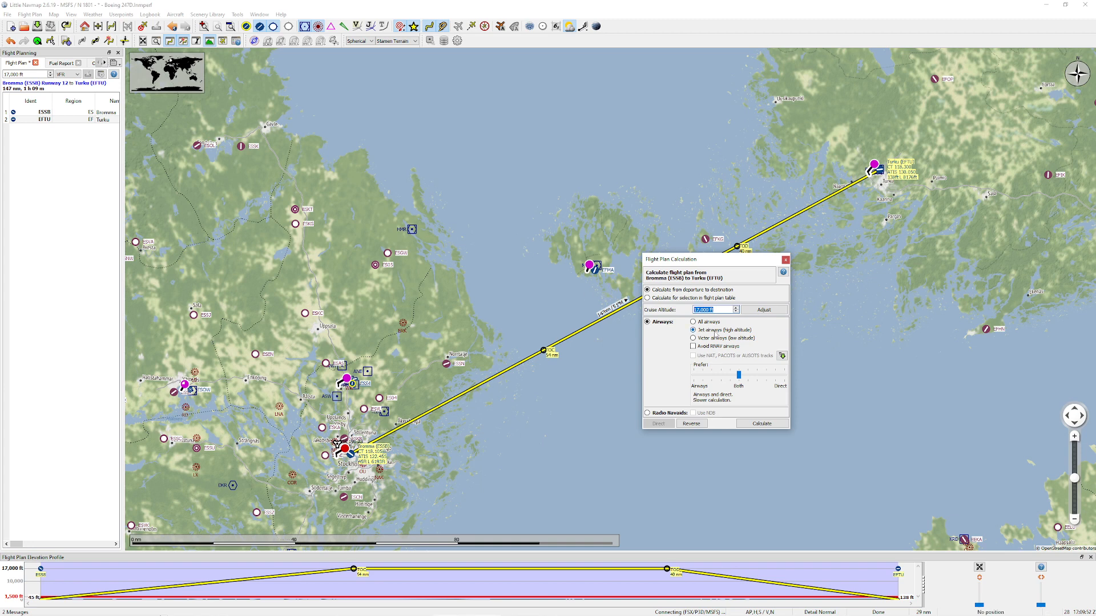
left_click(693, 338)
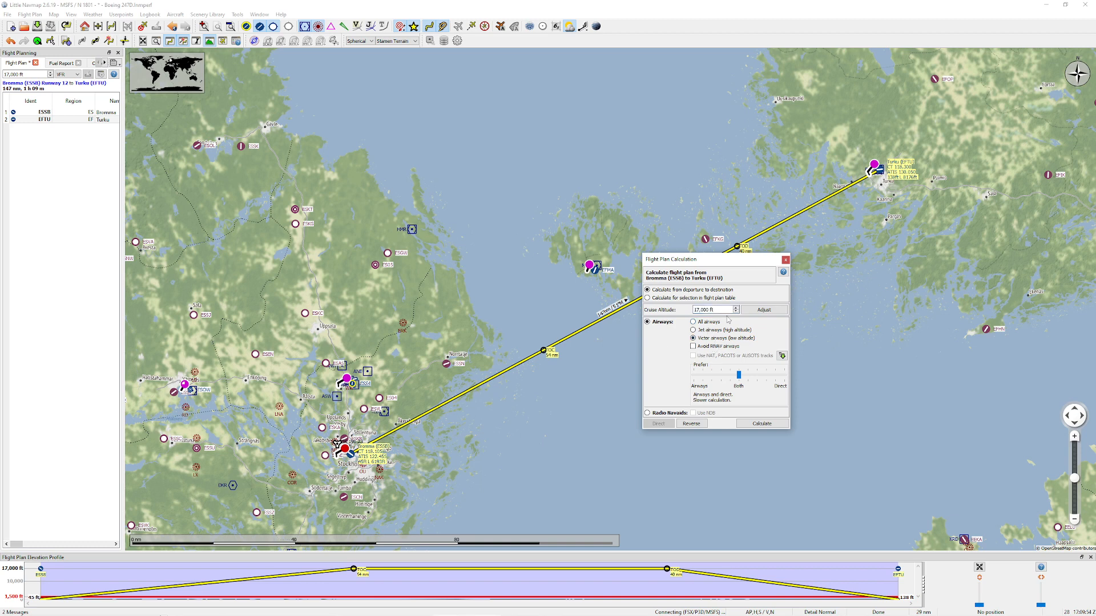
triple_click(711, 309)
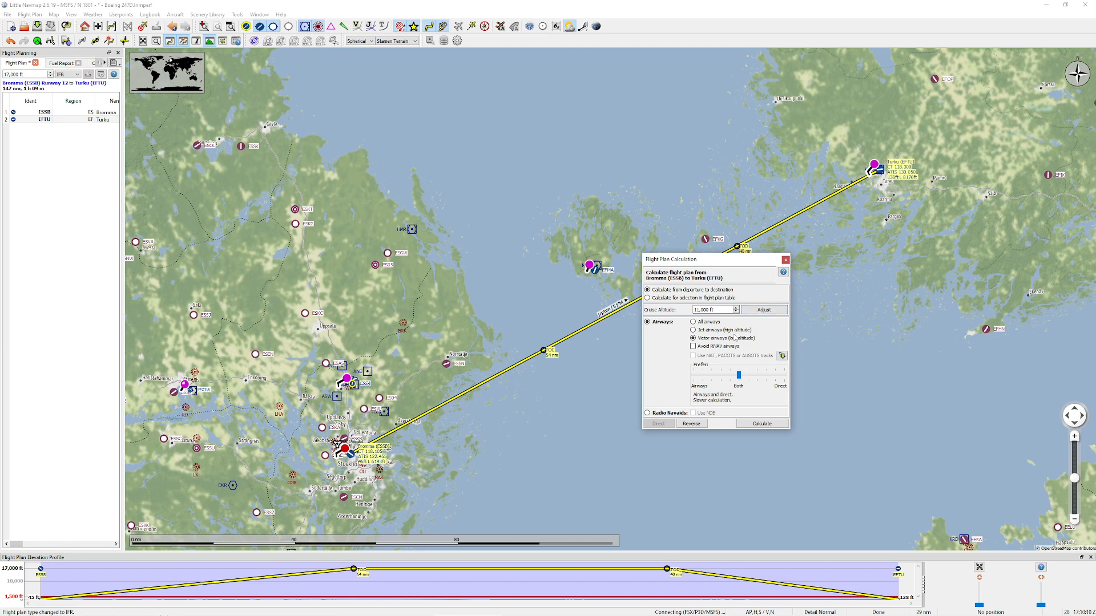
left_click(760, 424)
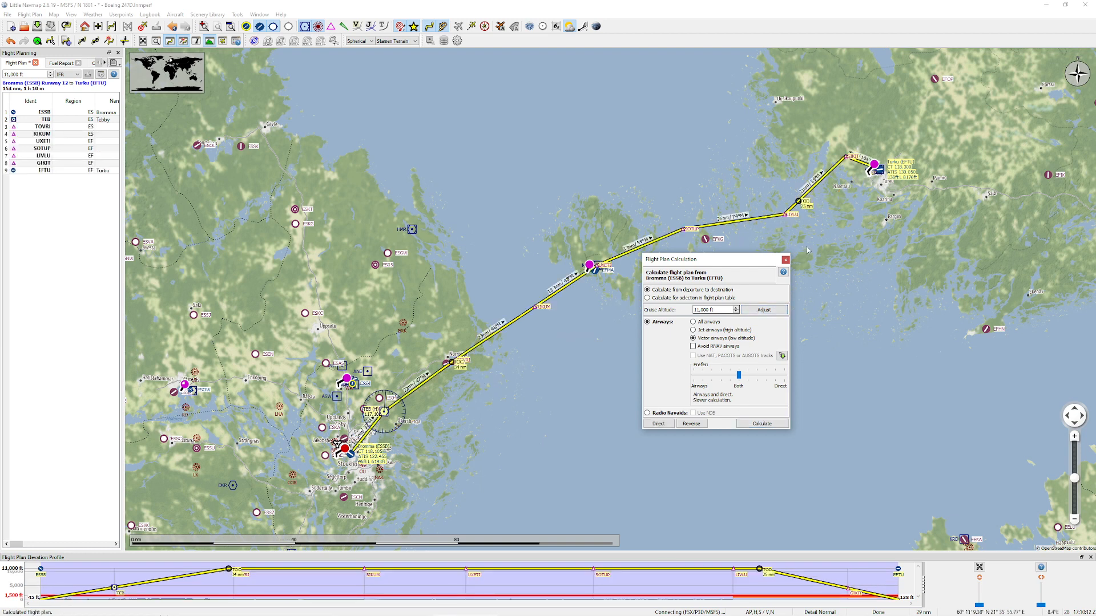
- Dismiss the calculation settings and zoom in on Bromma's runway and parking positions
left_click(785, 259)
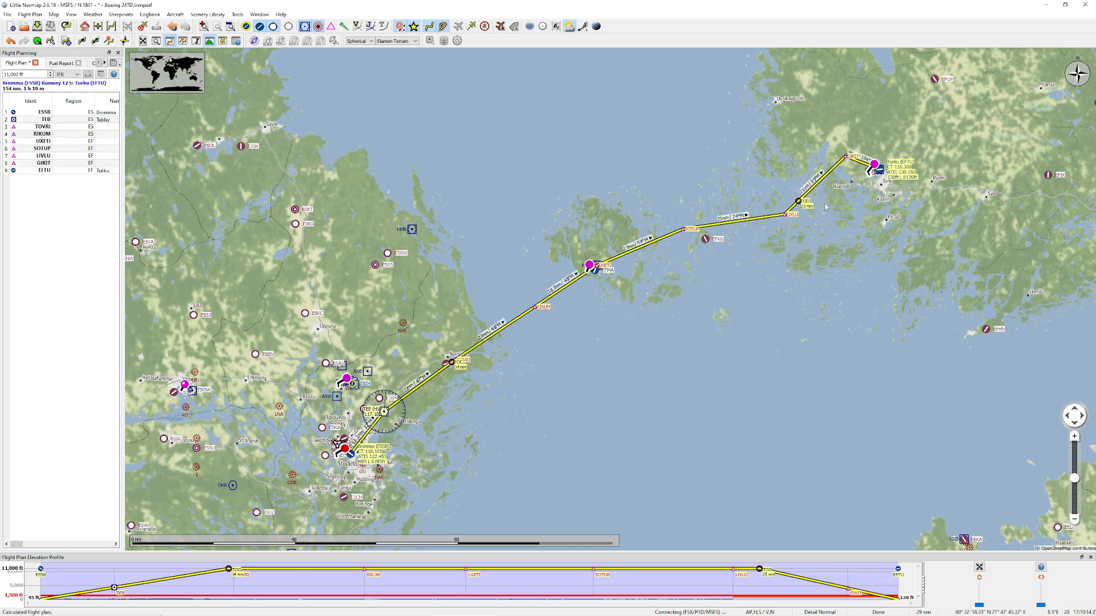
mouse_move(632, 283)
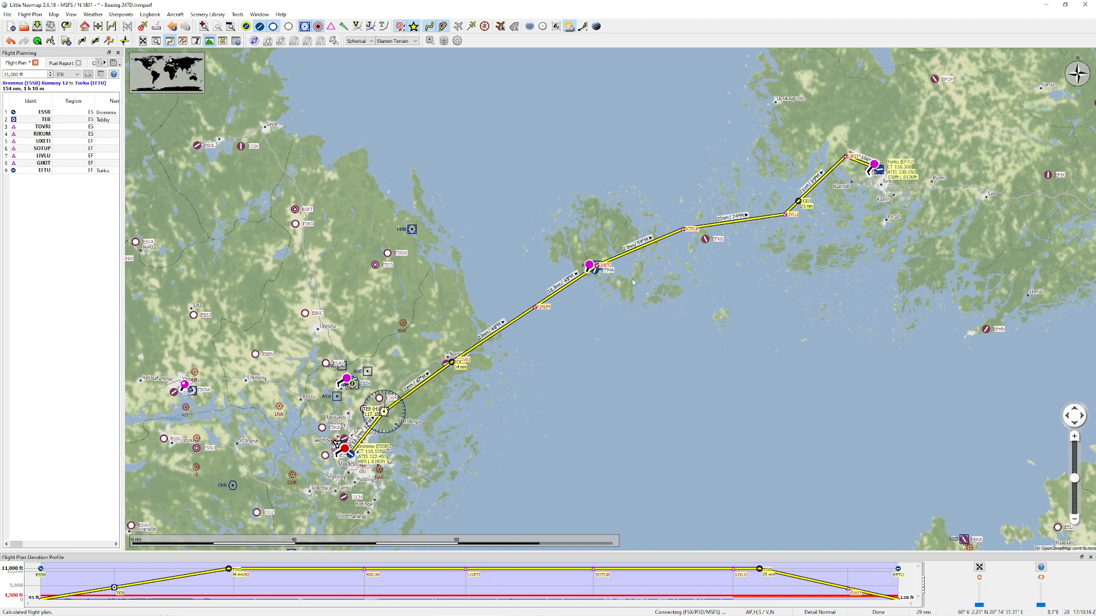
scroll("up", 3)
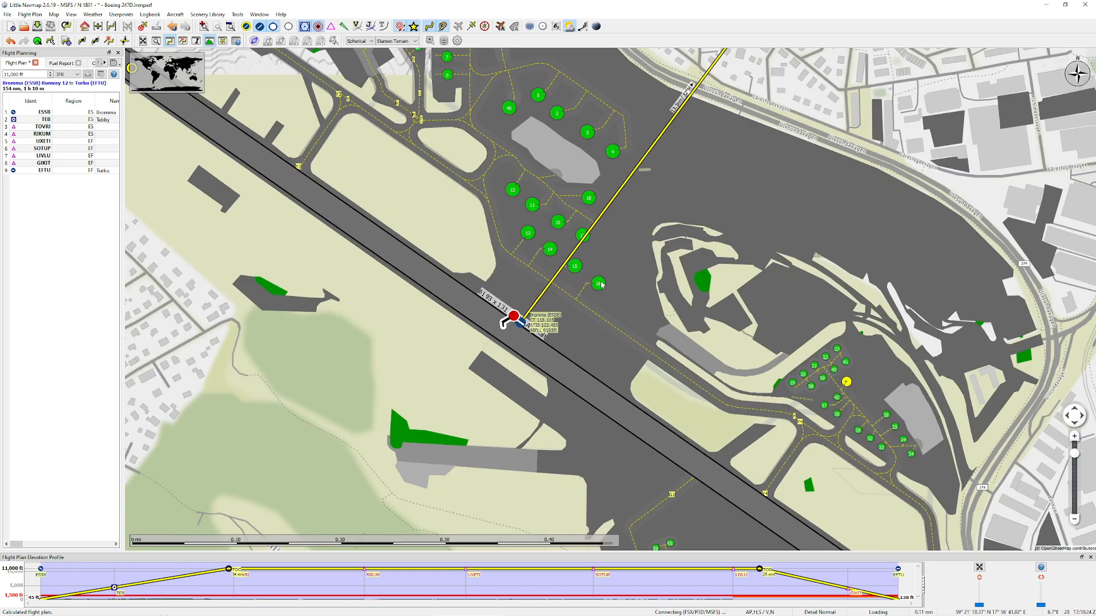
mouse_move(500, 329)
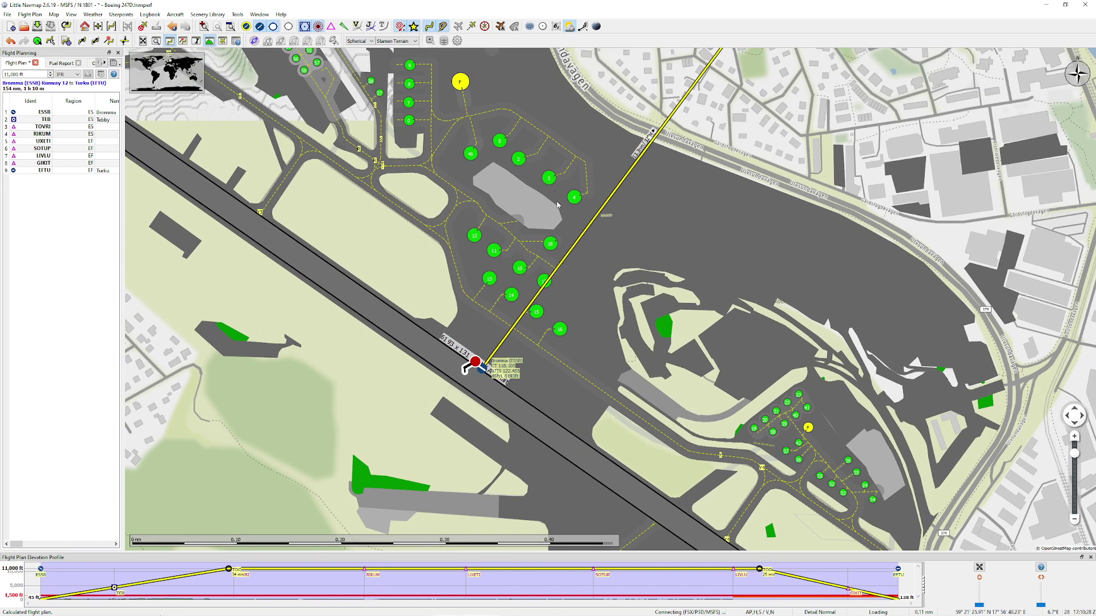
mouse_move(557, 205)
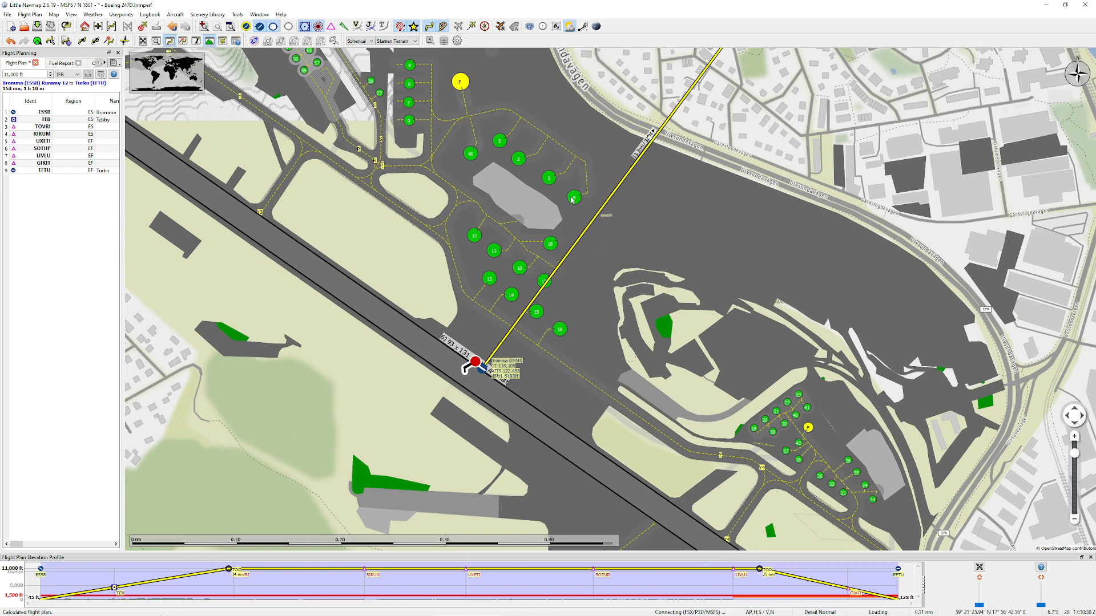
- Make Parking 4 at Bromma (ESSB) the departure position instead of the runway
right_click(572, 198)
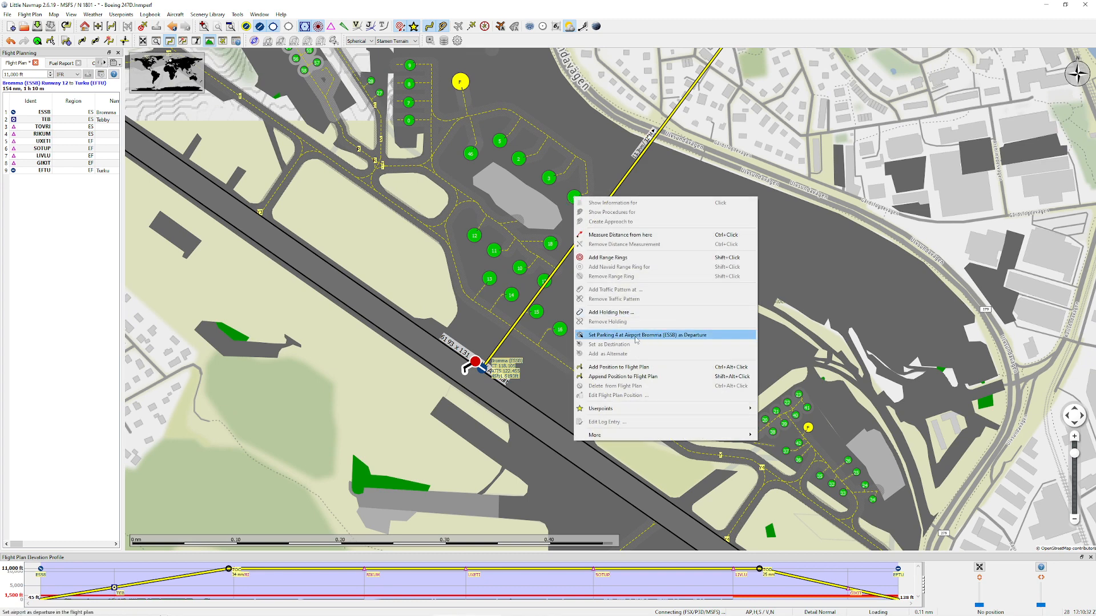
left_click(649, 335)
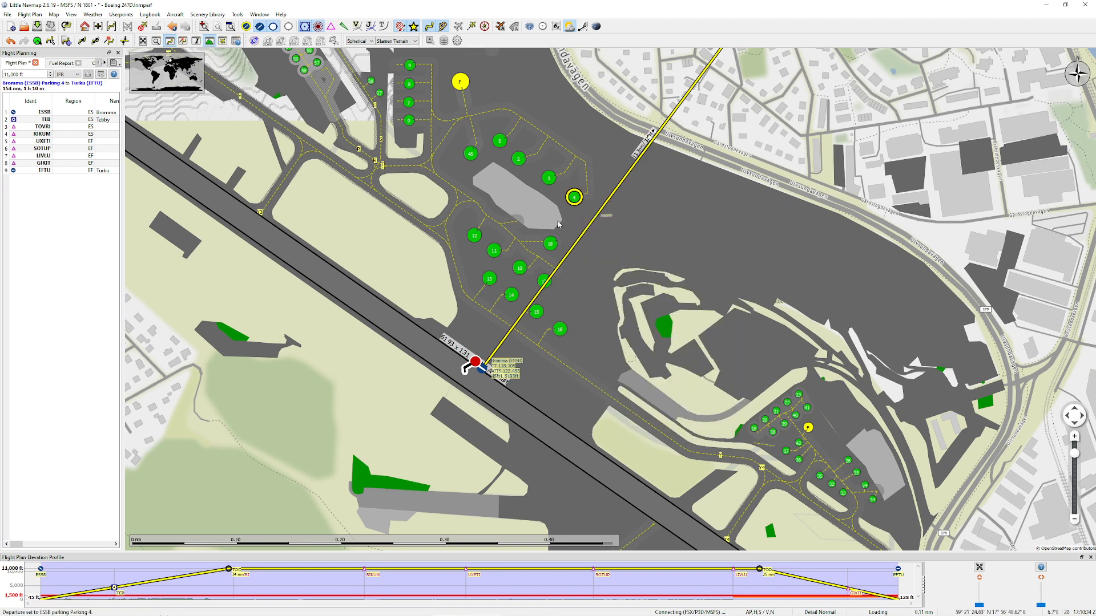
mouse_move(581, 188)
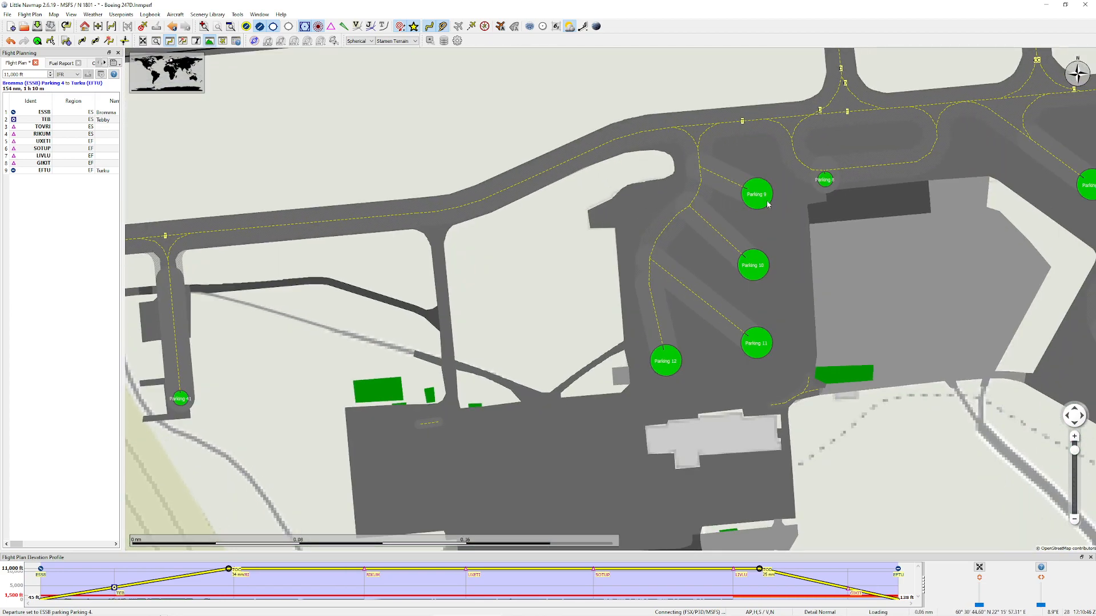
right_click(767, 204)
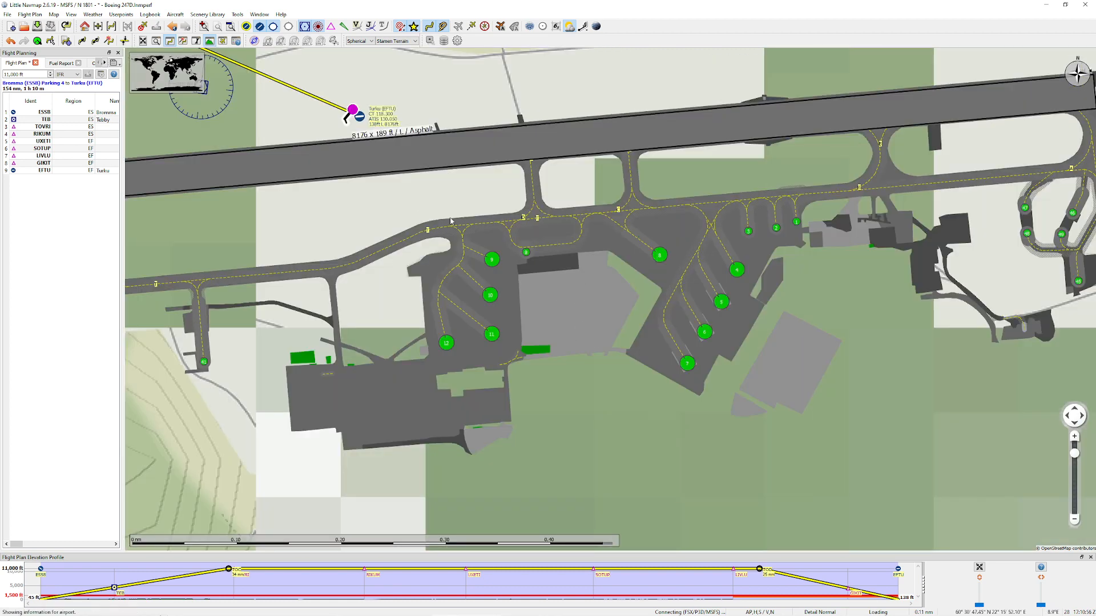
scroll("down", 3)
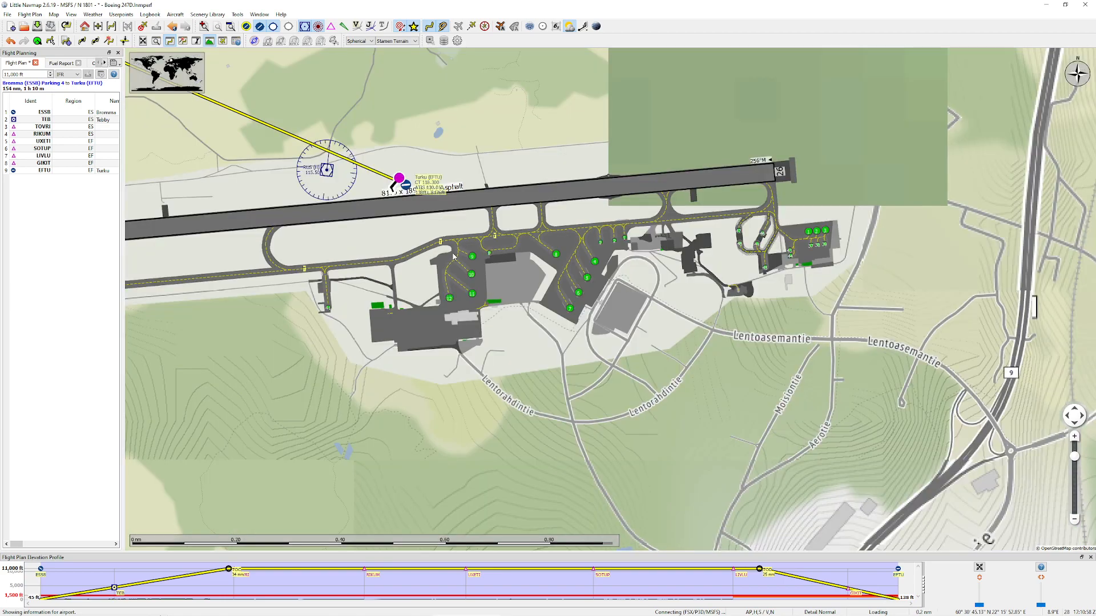
scroll("down", 3)
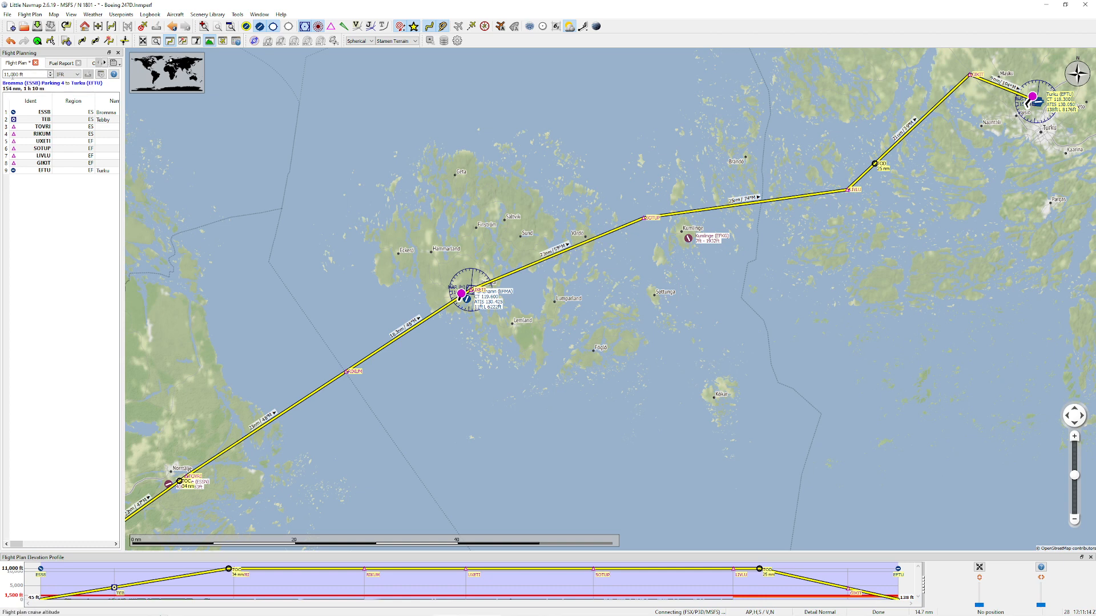
mouse_move(27, 74)
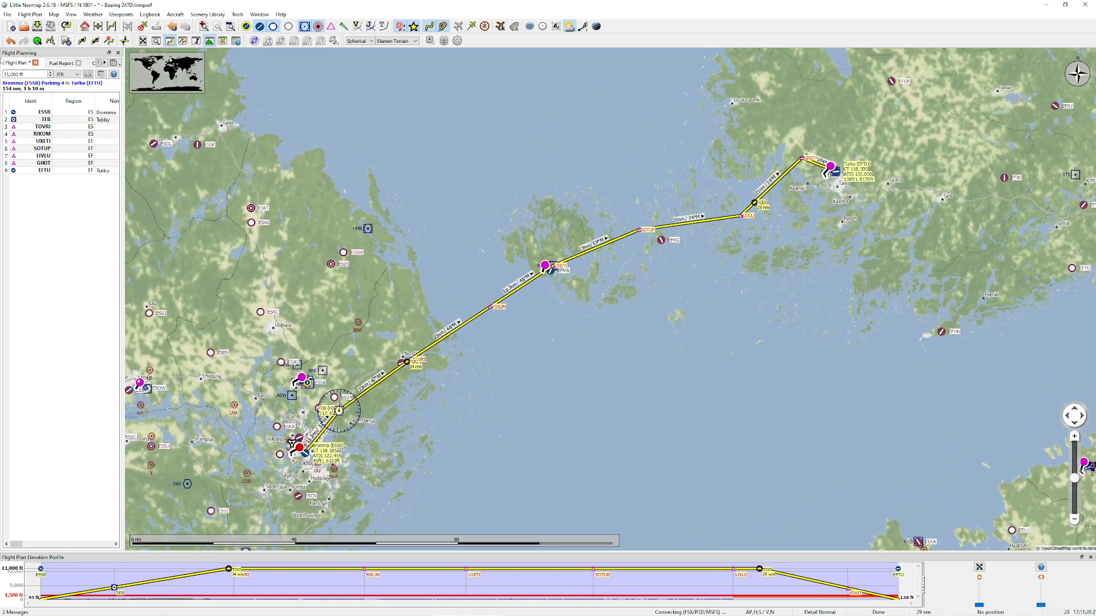
- Export the plan as MSFS 2020 PLN file 'IFR Bromma (ESSB) to Turku (EFTU).pln'
left_click(8, 14)
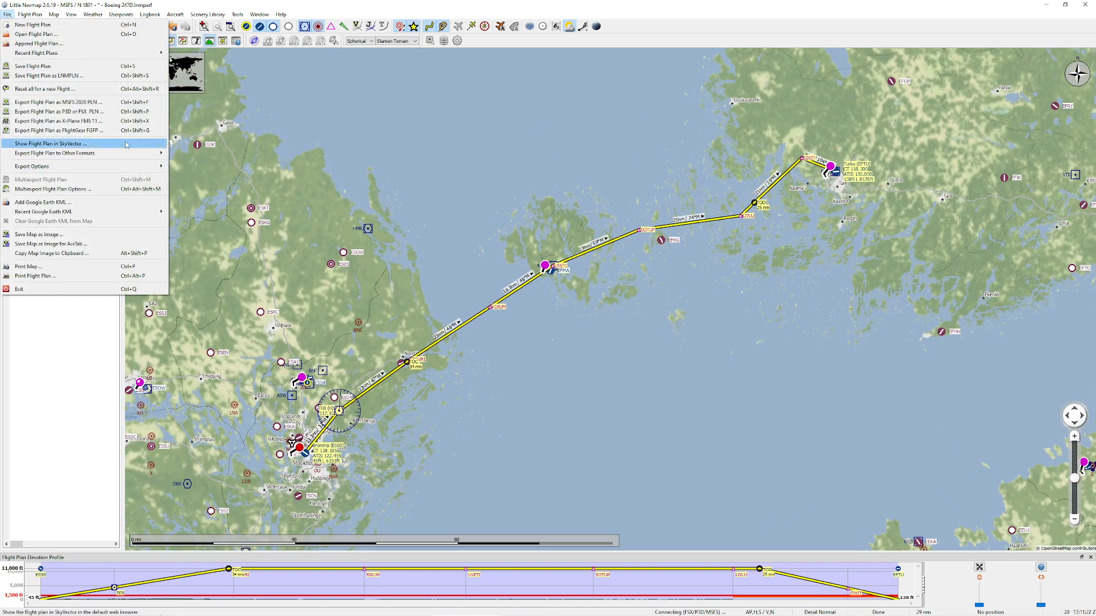
mouse_move(59, 102)
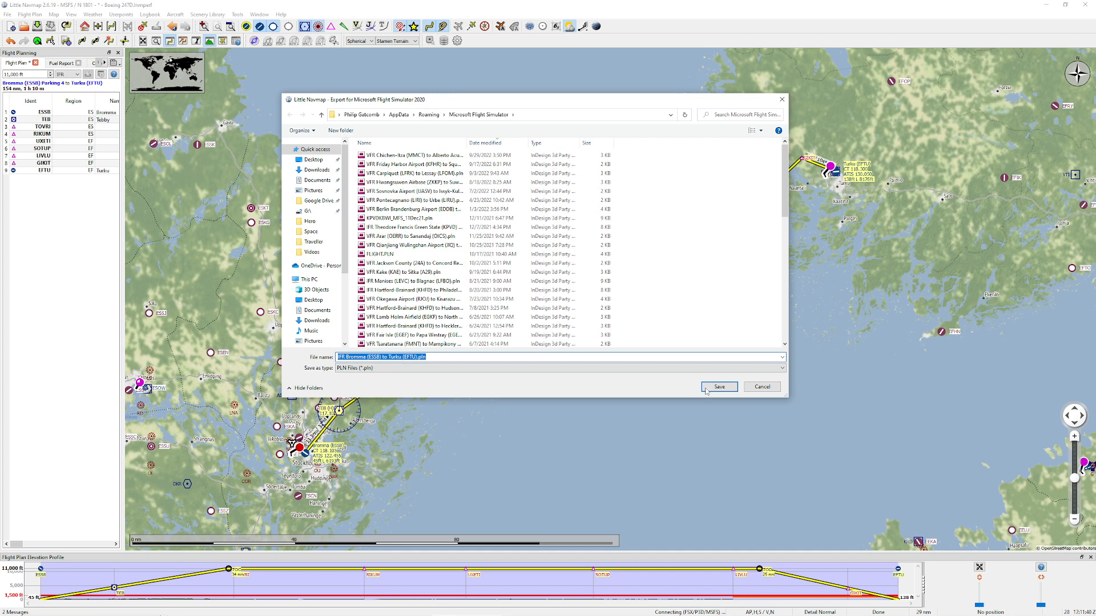
left_click(718, 387)
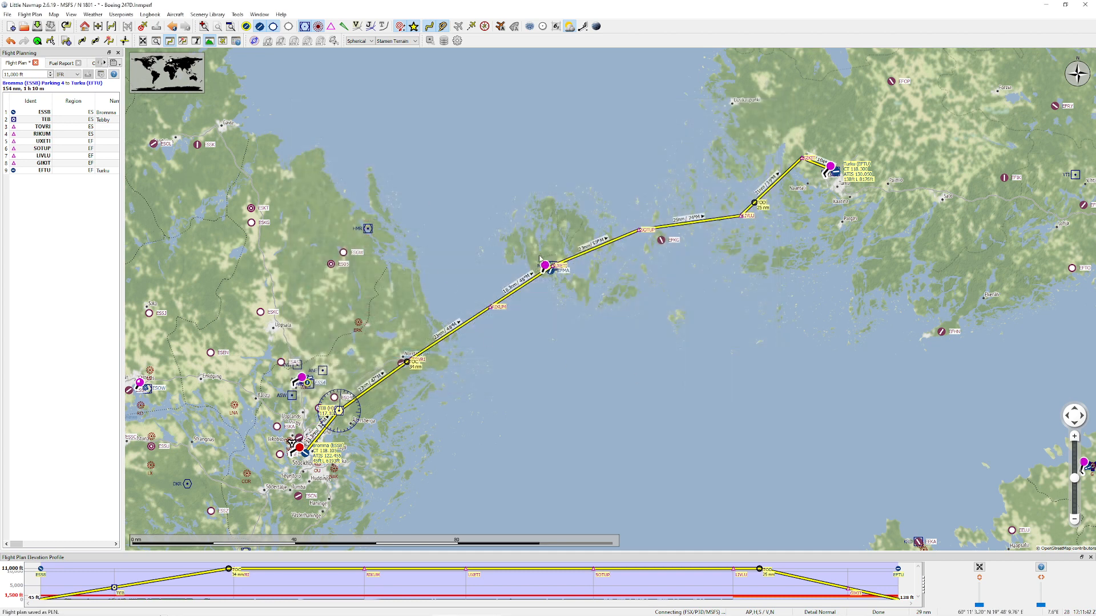
mouse_move(504, 269)
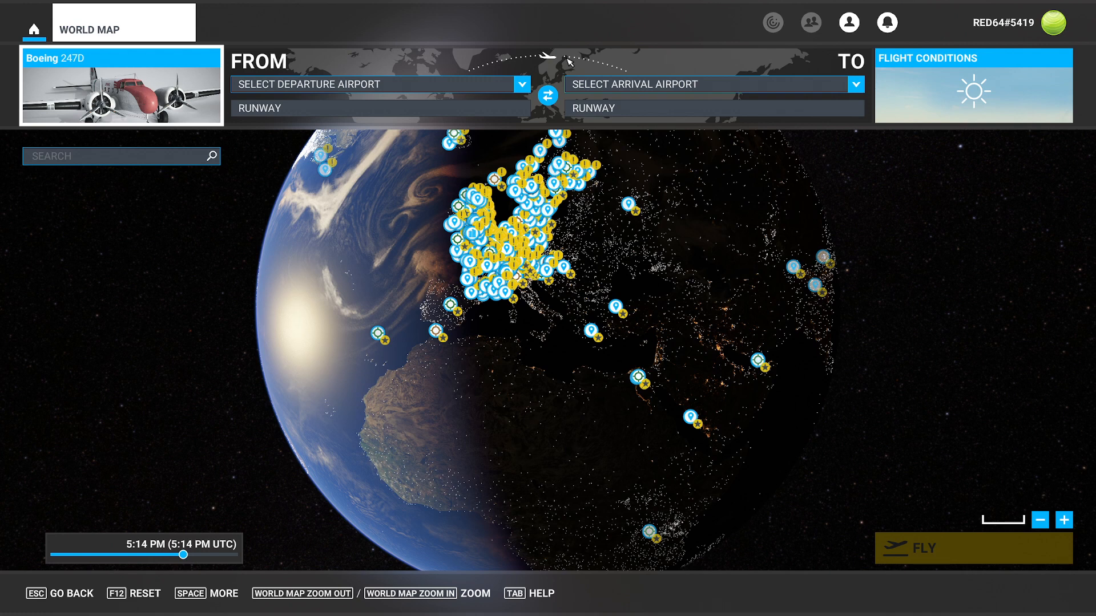
mouse_move(208, 443)
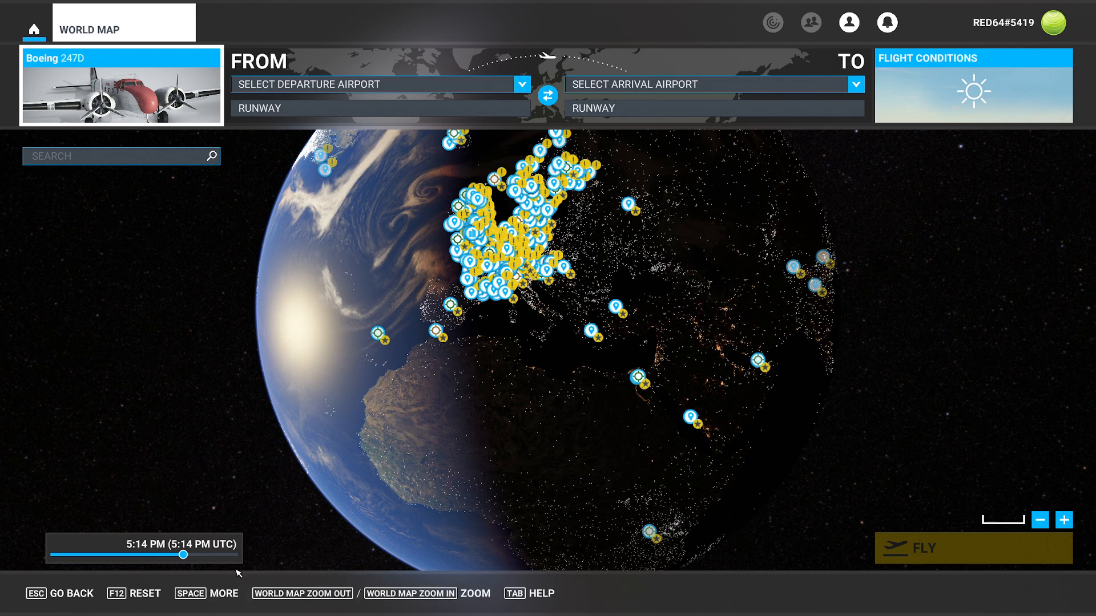
mouse_move(353, 482)
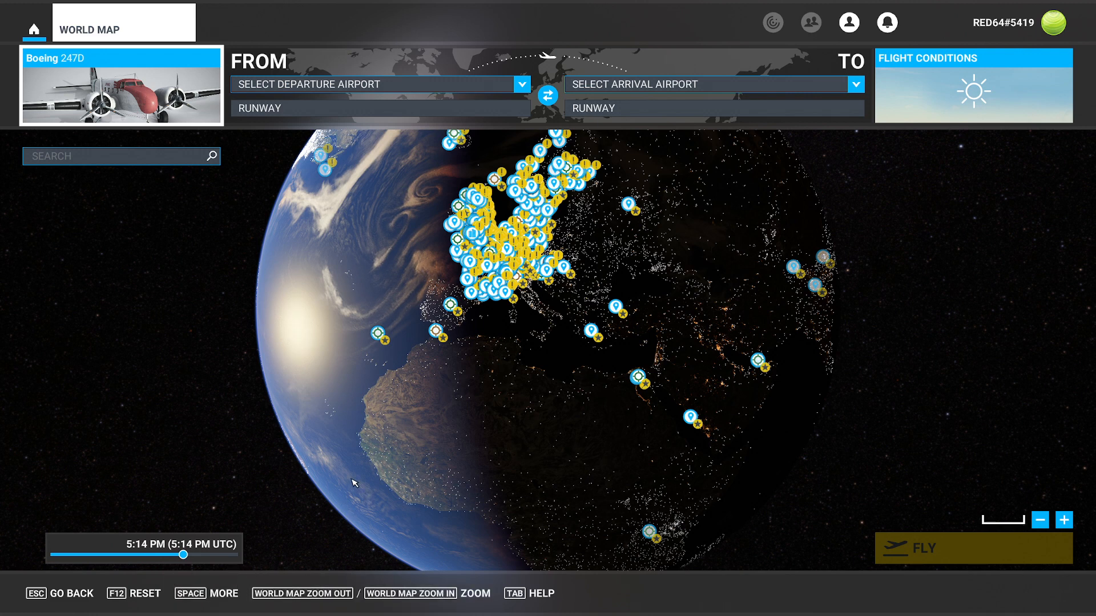
mouse_move(194, 597)
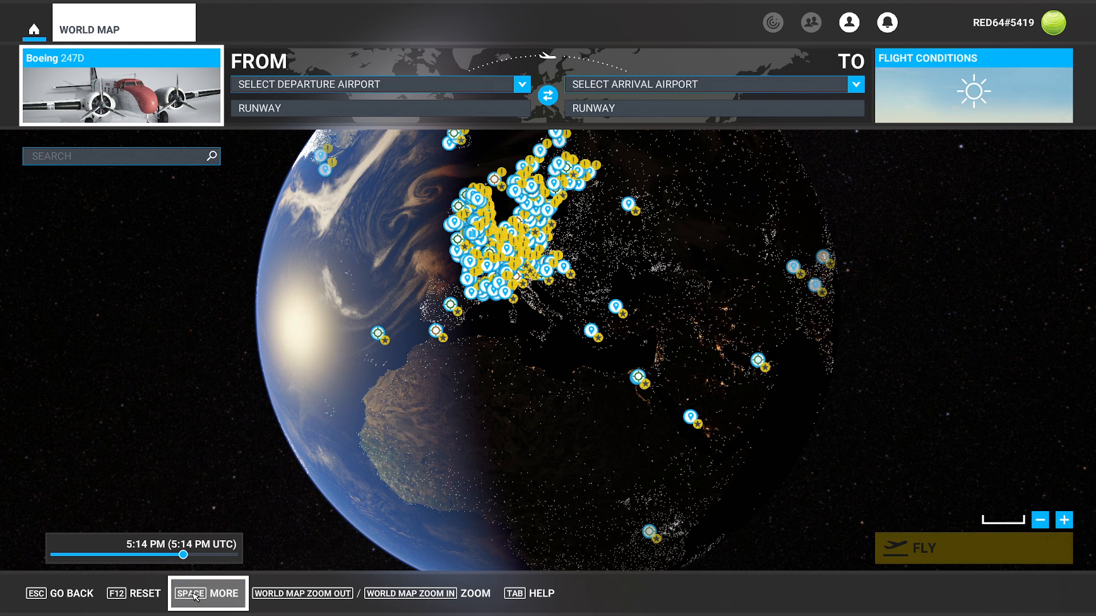
- Bring up the Load / Save Flight Files choices from the MSFS world map
left_click(207, 593)
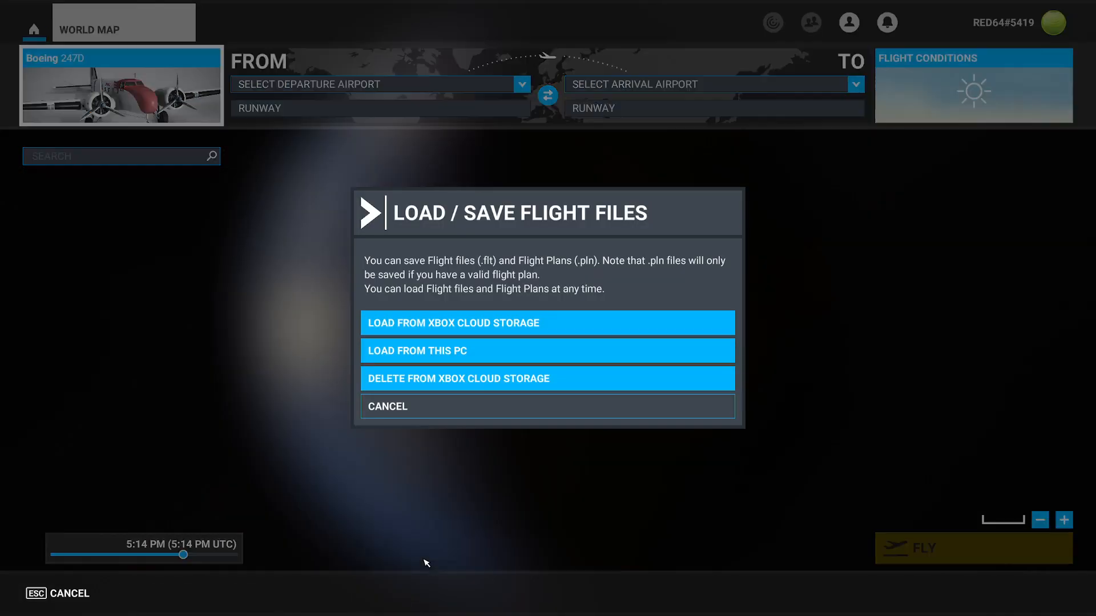
mouse_move(514, 406)
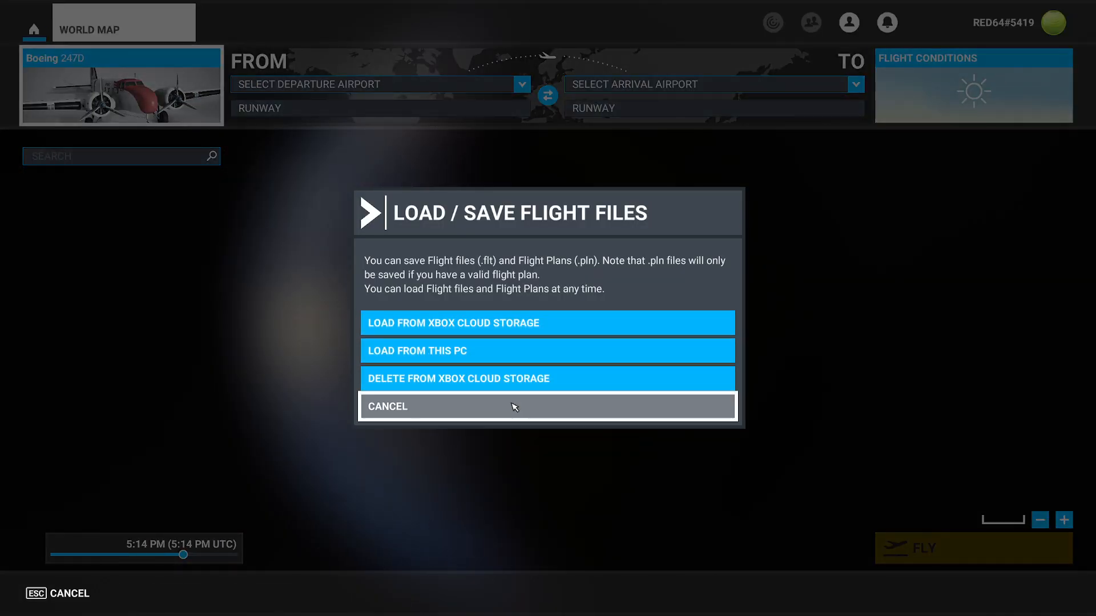
mouse_move(521, 323)
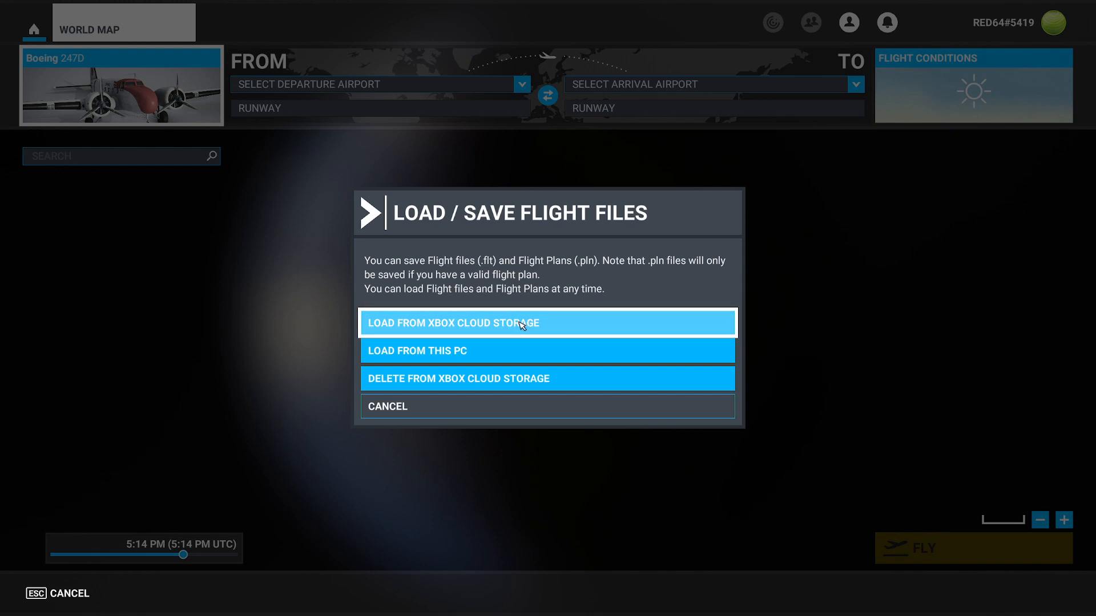
mouse_move(513, 359)
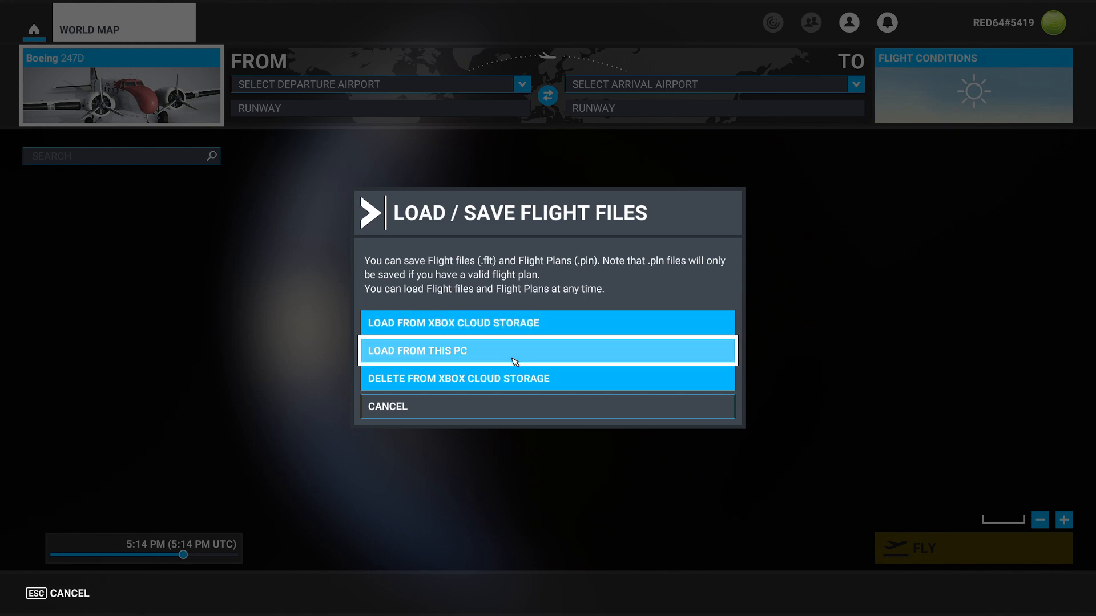
mouse_move(126, 82)
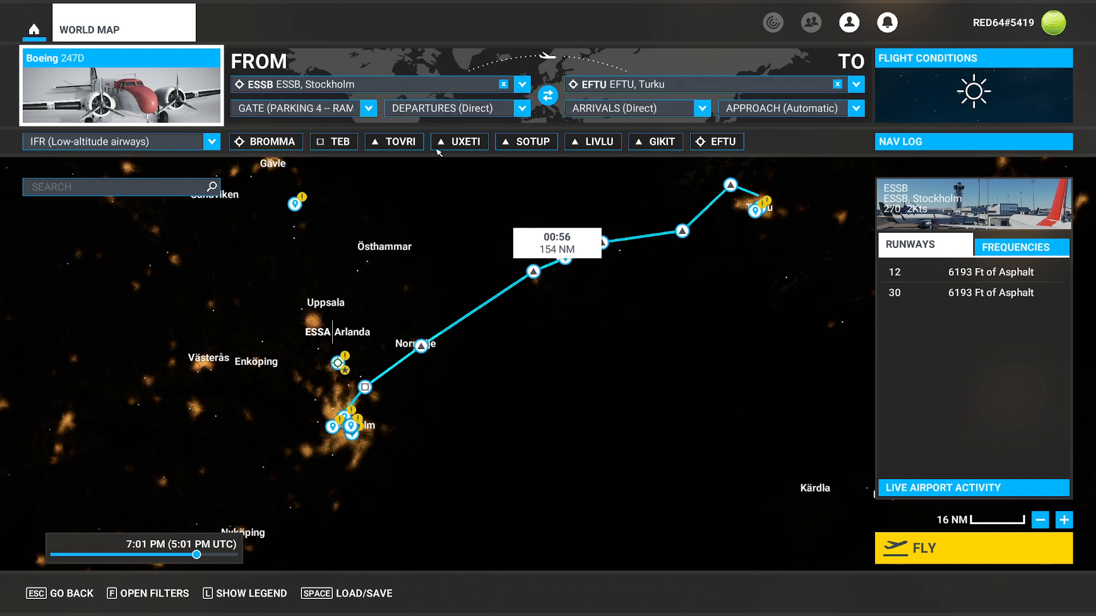
mouse_move(926, 150)
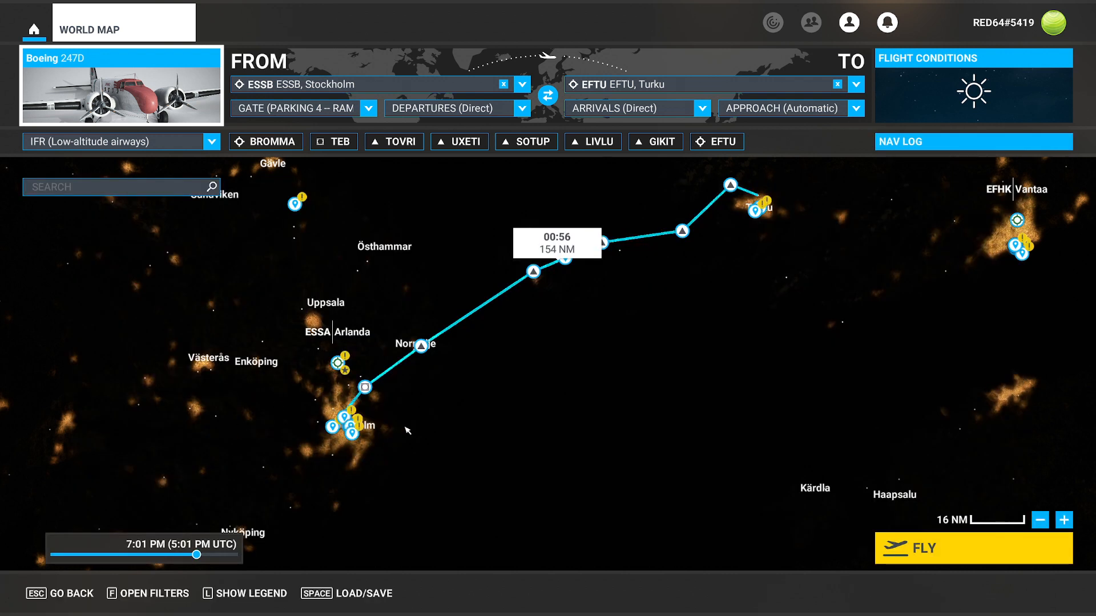
mouse_move(418, 455)
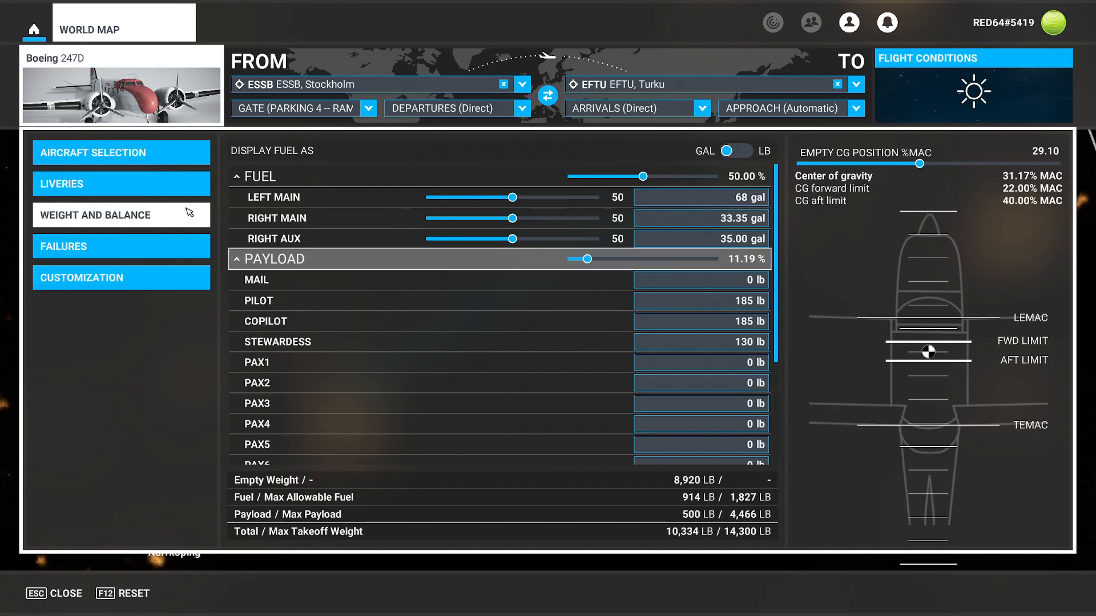
- Browse the list of 79 available aircraft for the Stockholm–Turku flight
left_click(121, 152)
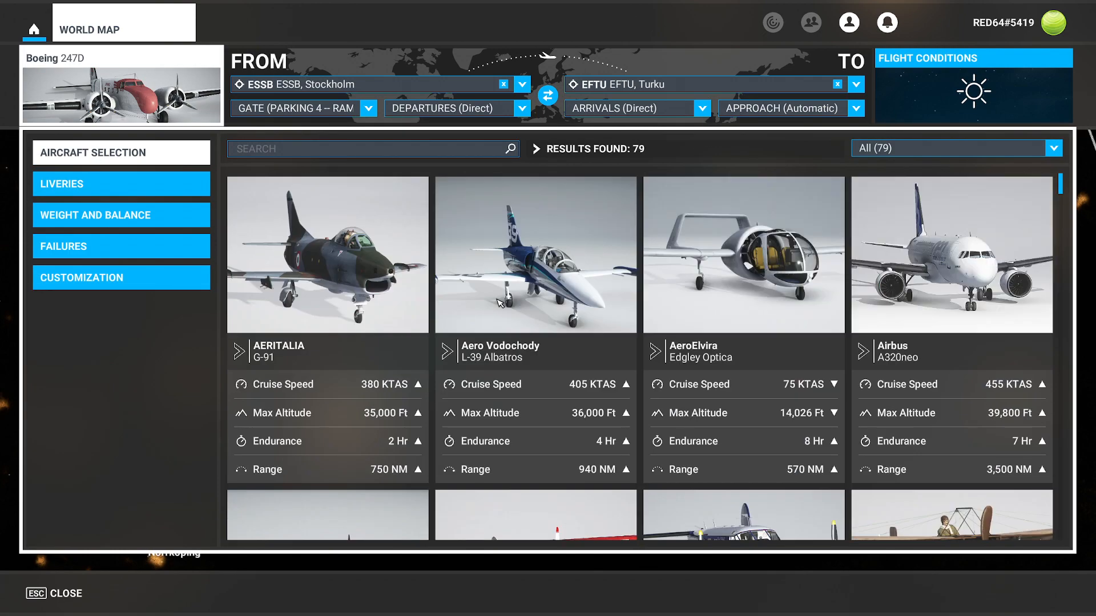
scroll("down", 3)
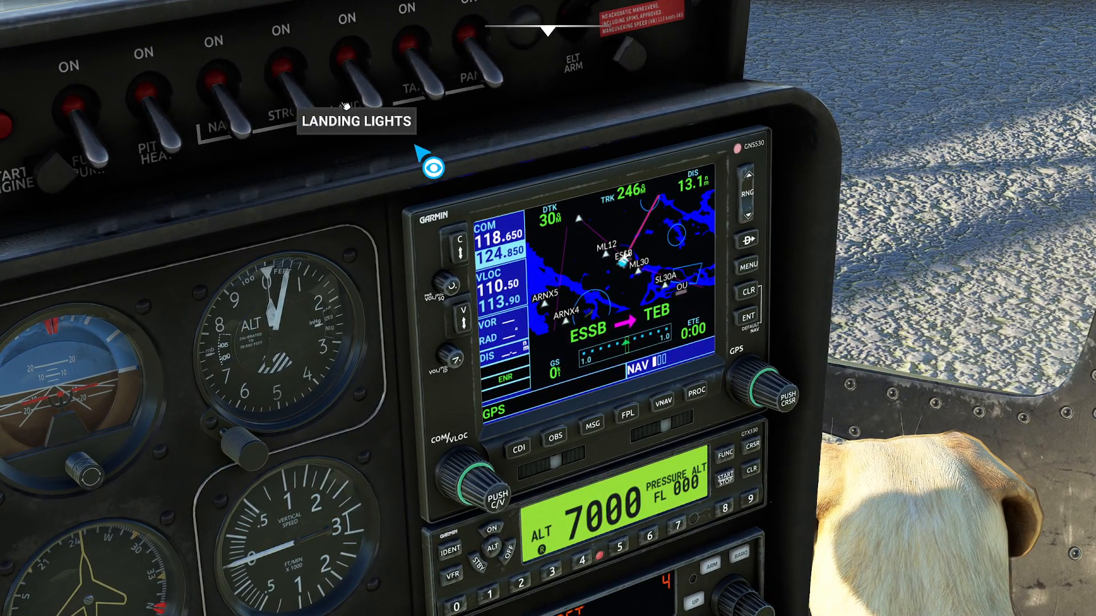
mouse_move(747, 173)
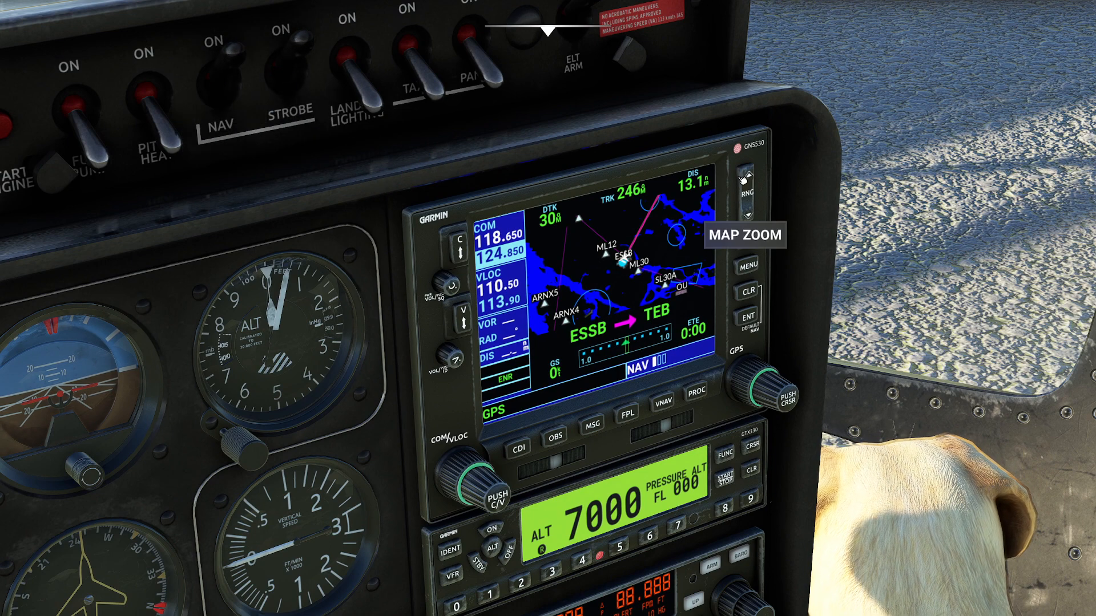
- Adjust the GNS530 map range in the cockpit to show the ESSB to TEB leg
left_click(751, 176)
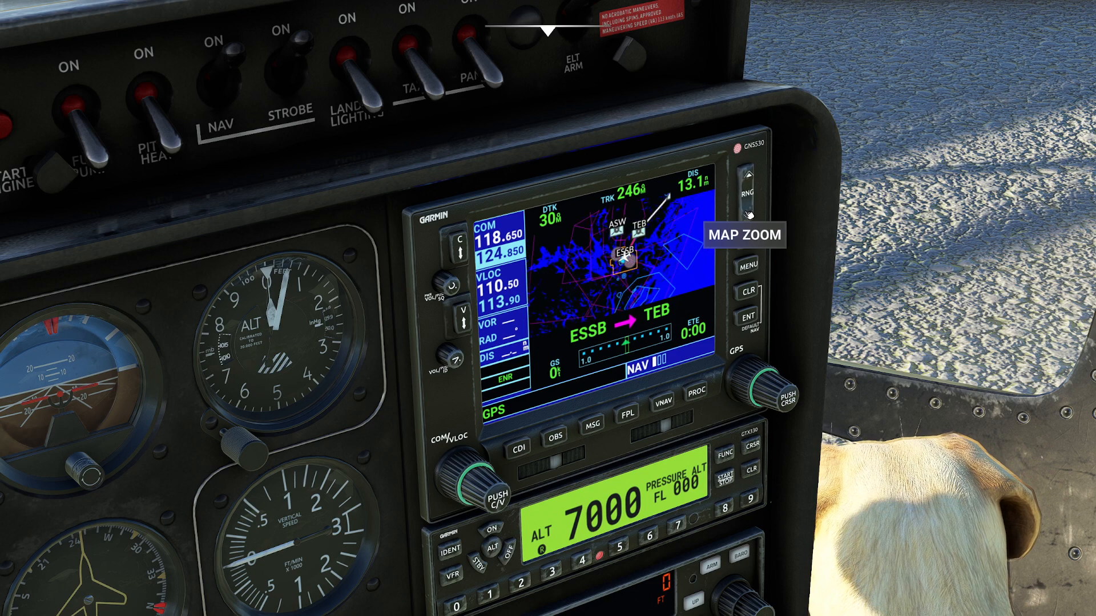
left_click(746, 176)
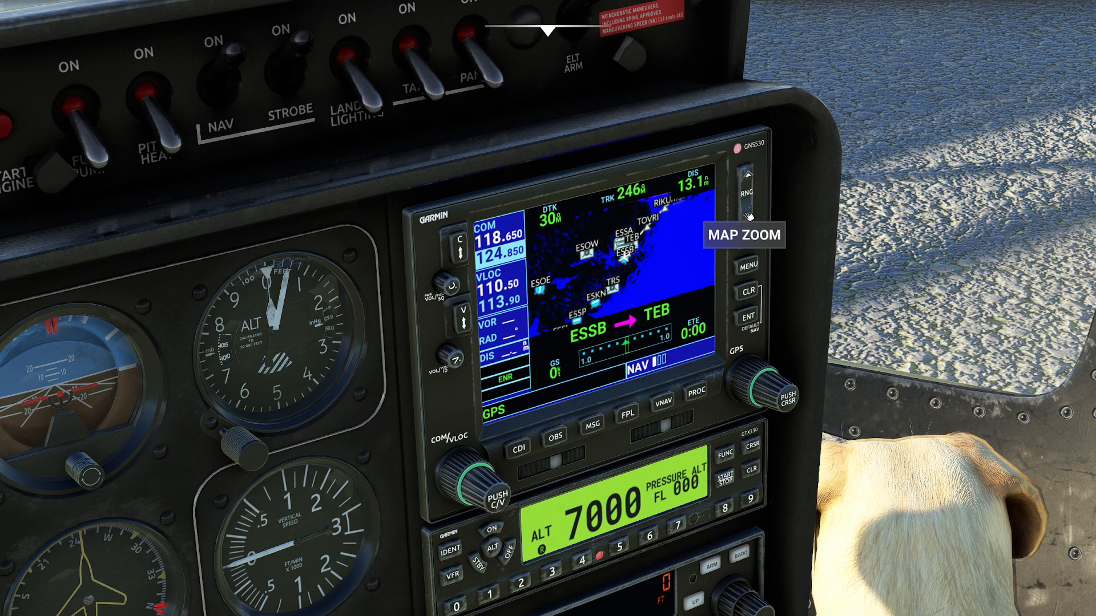
left_click(621, 415)
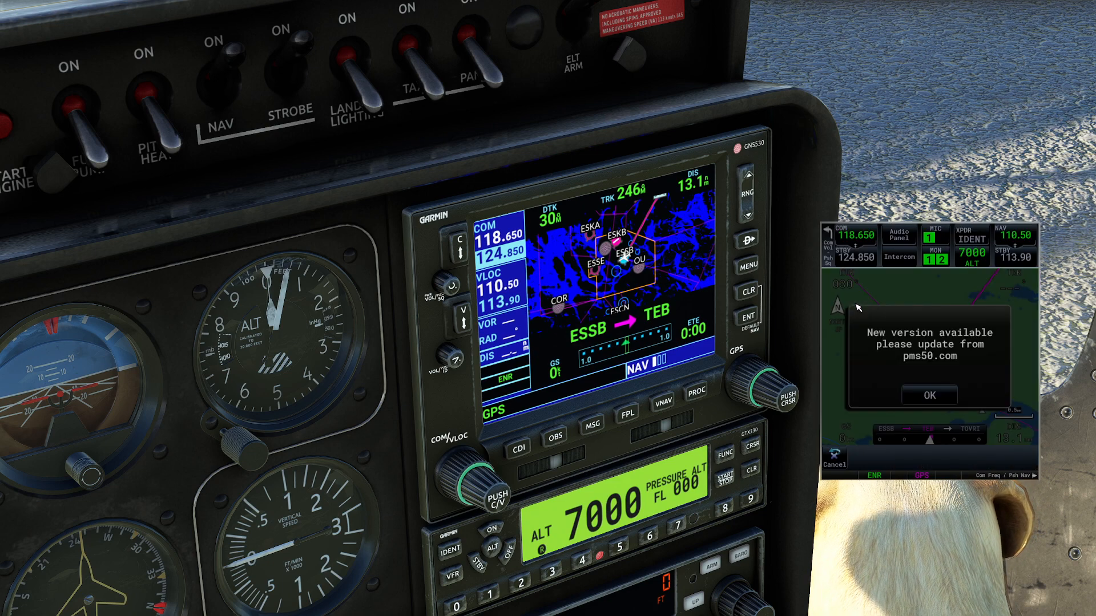
- Dismiss the PMS50 GTN update notice and widen its map to show the route from ESSB
left_click(929, 396)
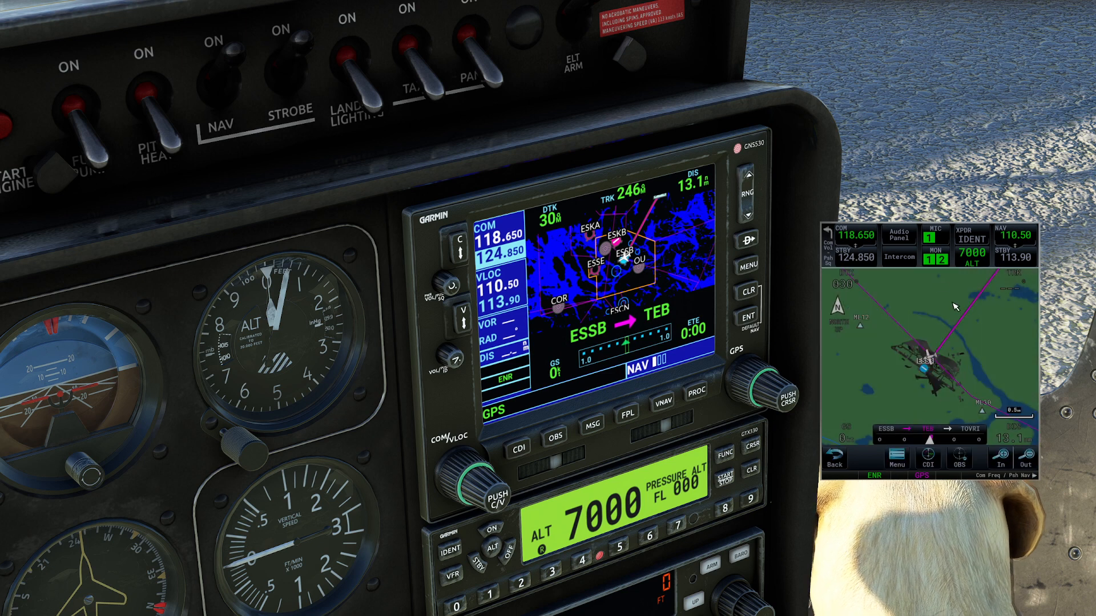
mouse_move(936, 455)
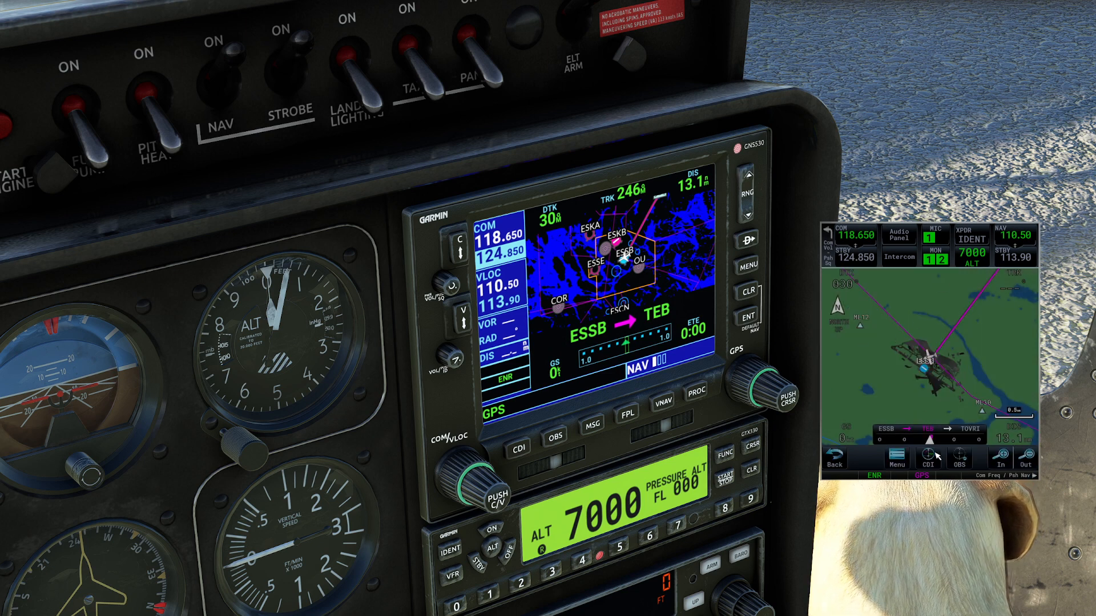
left_click(1008, 461)
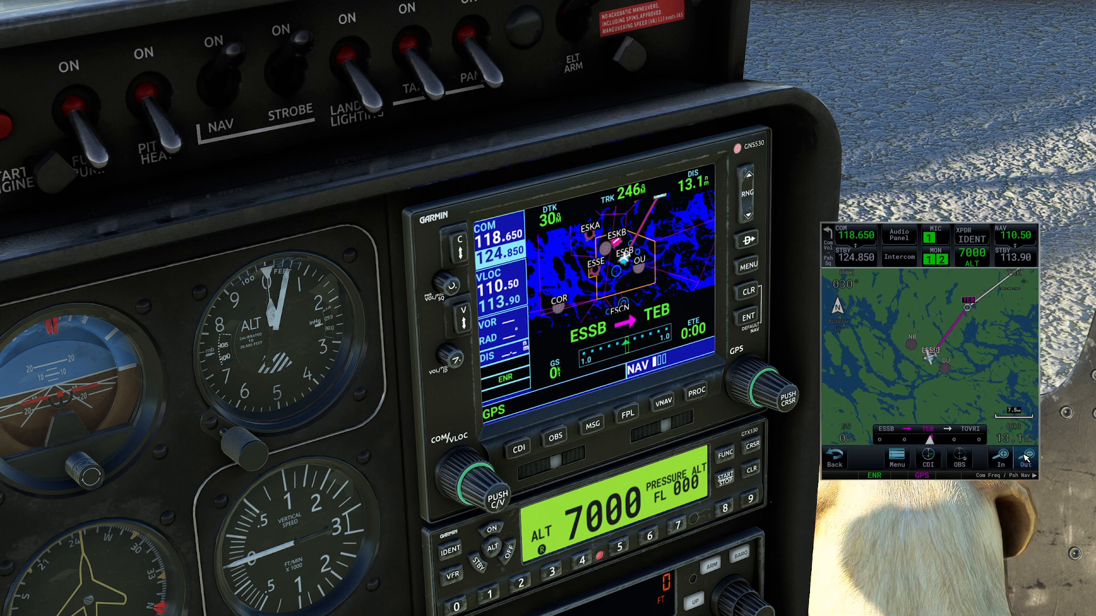
left_click(1019, 459)
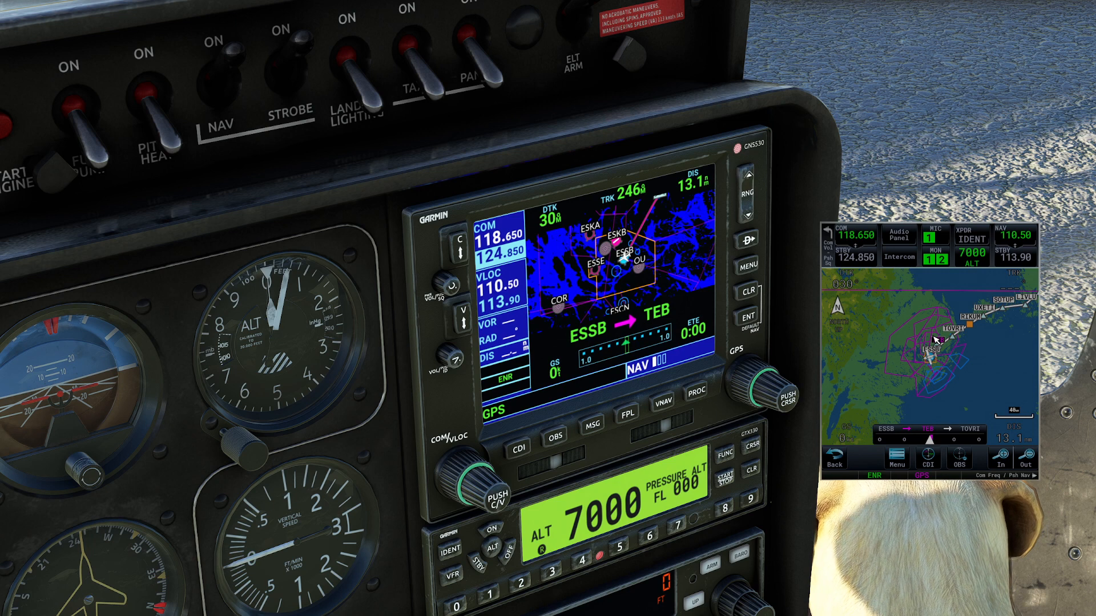
mouse_move(692, 339)
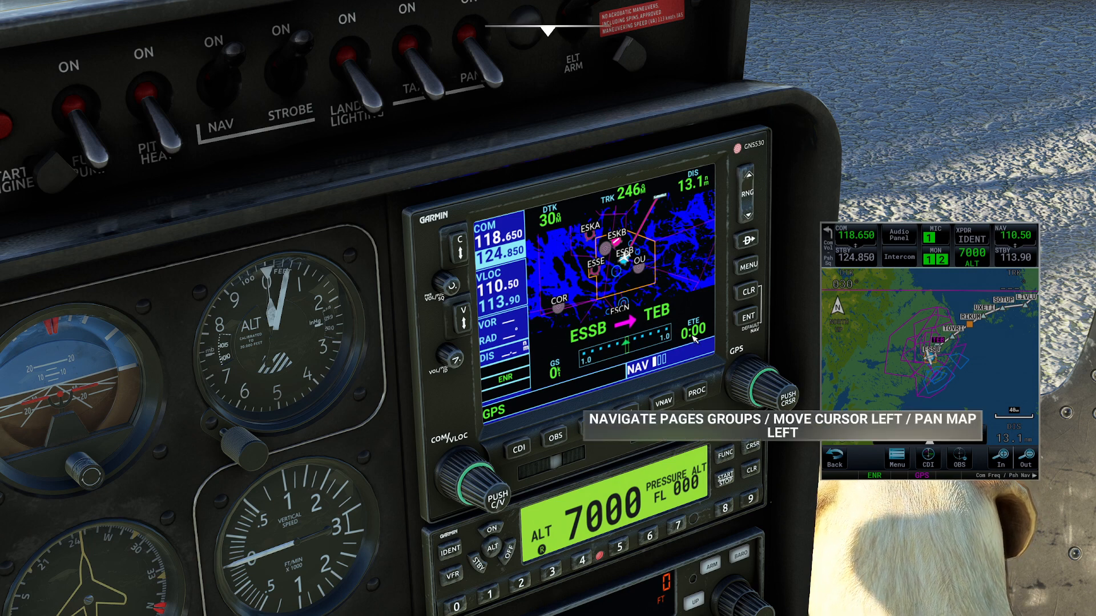